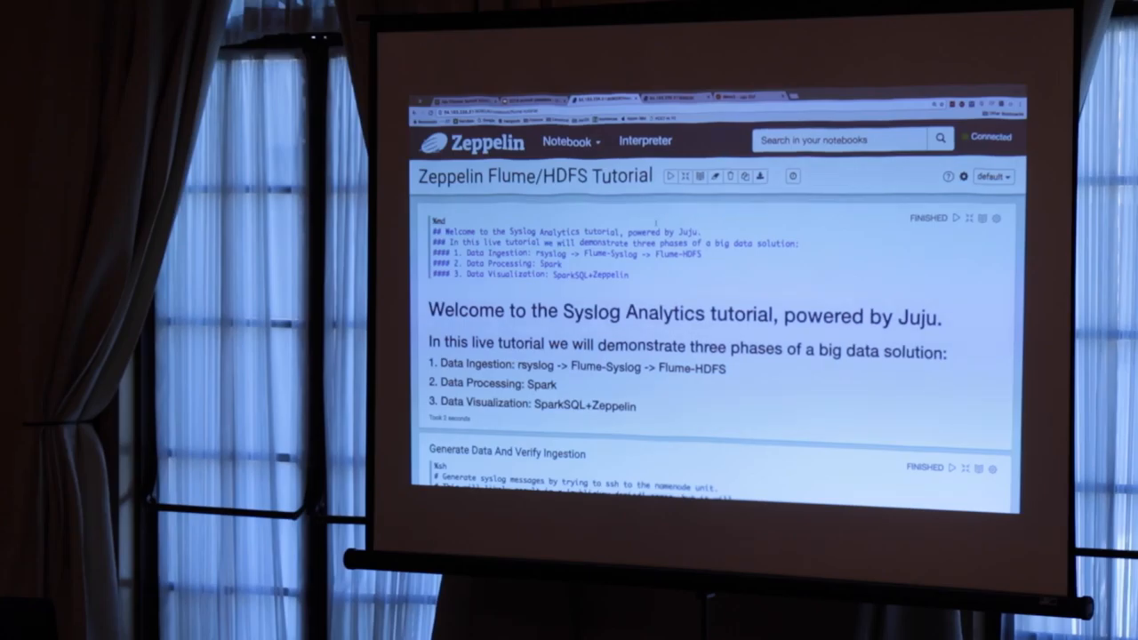
Run all paragraphs of the Flume/HDFS Tutorial notebook and confirm the prompt.
left_click(670, 176)
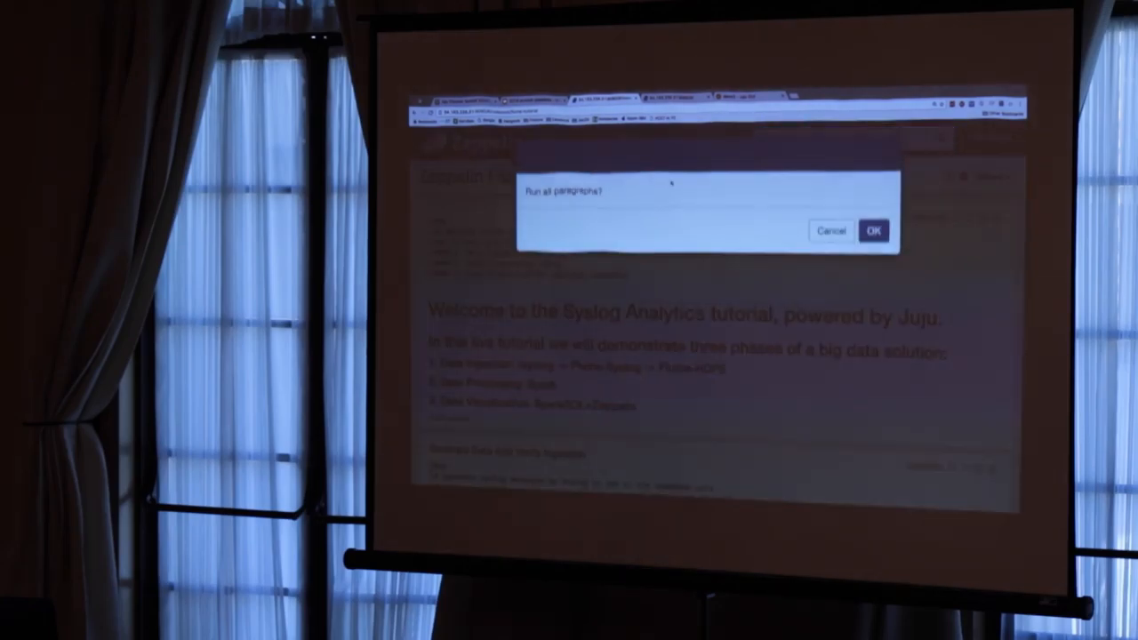
left_click(873, 229)
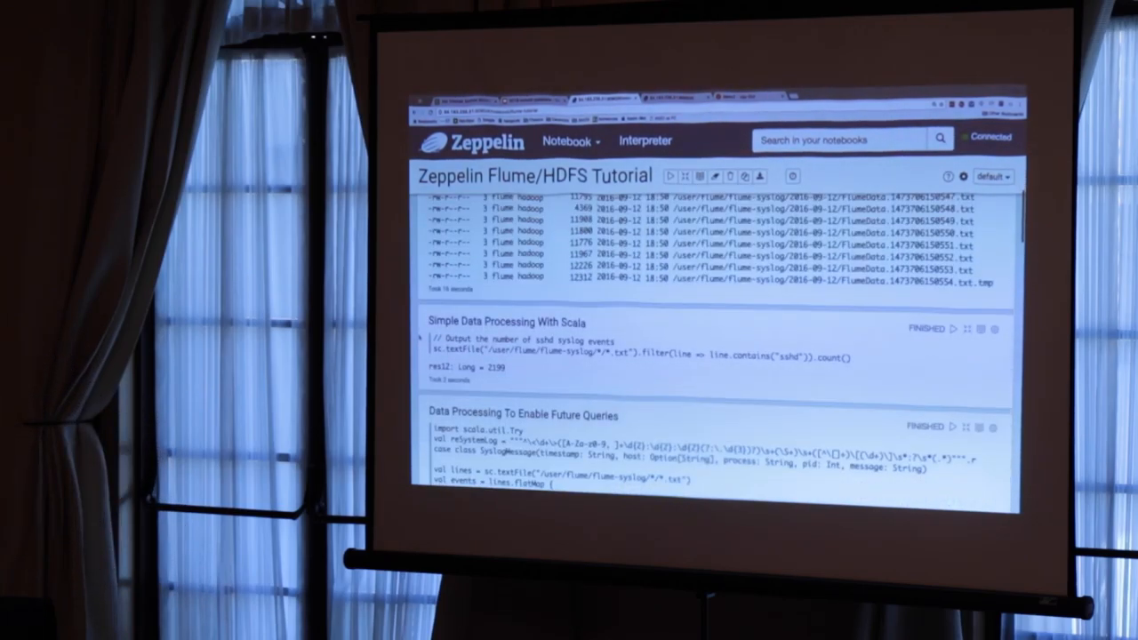
Scroll to review the FlumeData listing, the 2199 sshd count and the SQL charts by process and host.
scroll("down", 3)
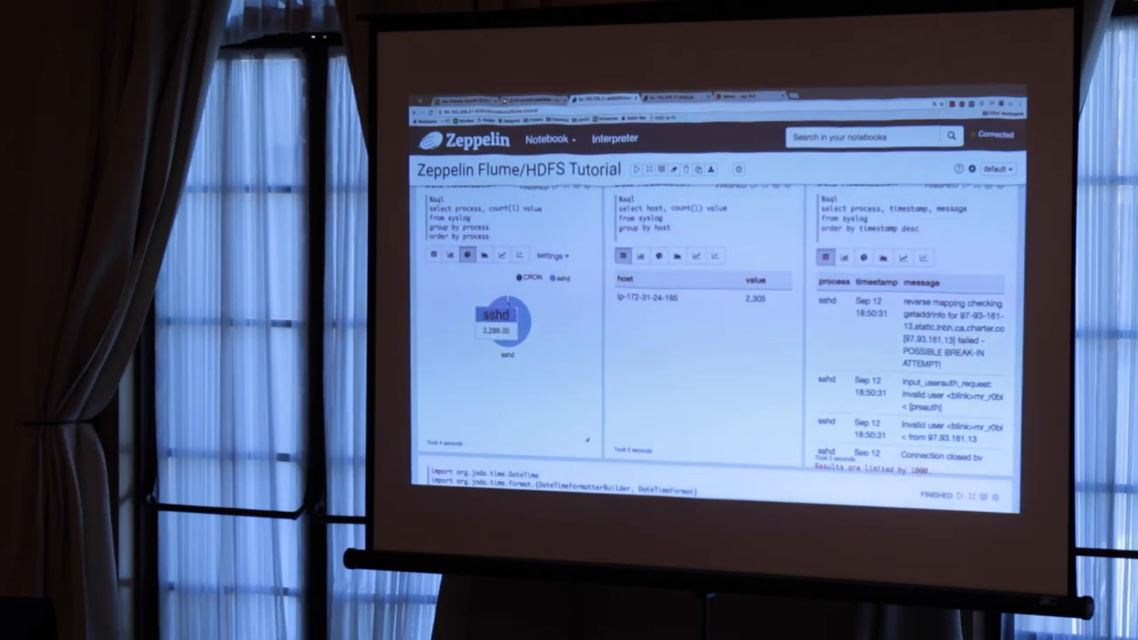
Scroll to the Scala paragraph parsing usernames and registering the syslogusers temp table.
scroll("down", 3)
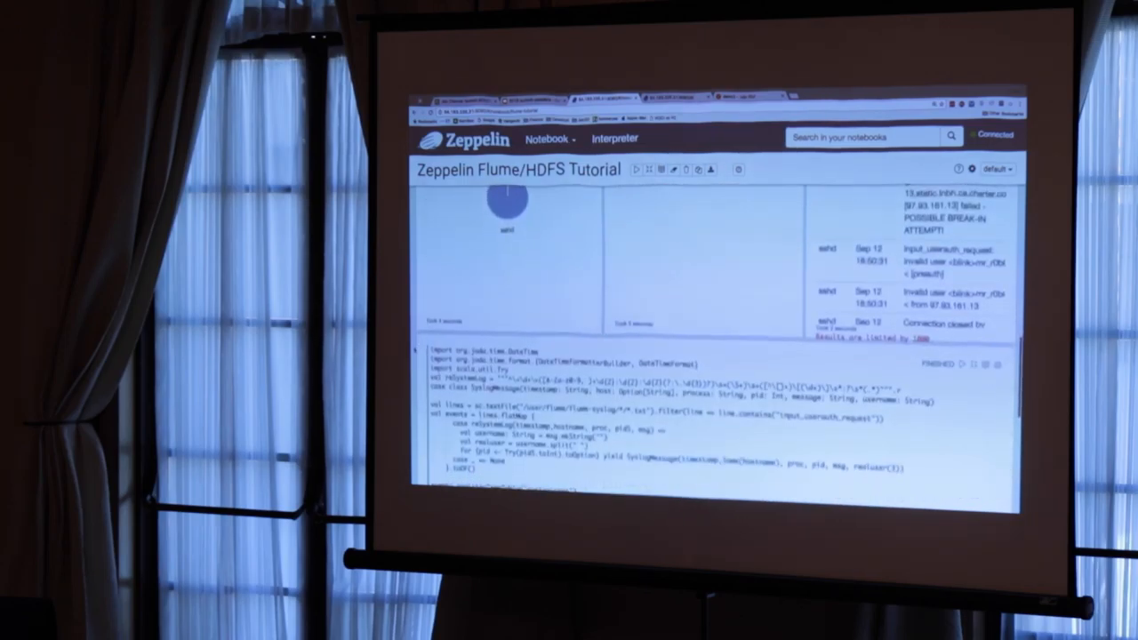
scroll("down", 3)
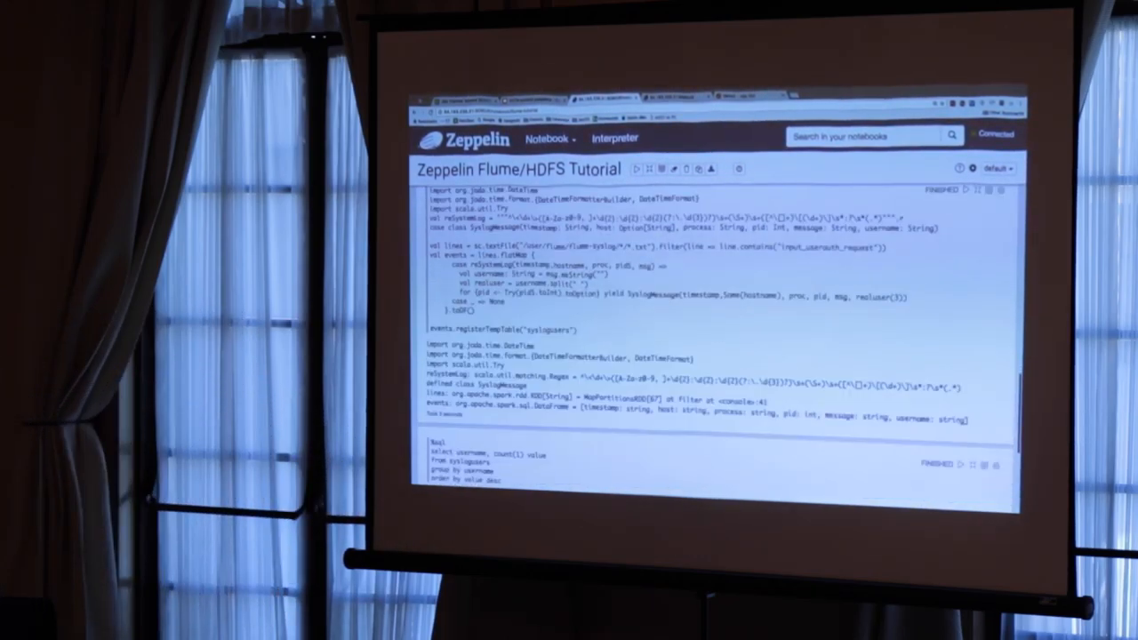
Scroll to the username-count query result showing mr_r0b0t topping invalid logins at 255.
scroll("down", 3)
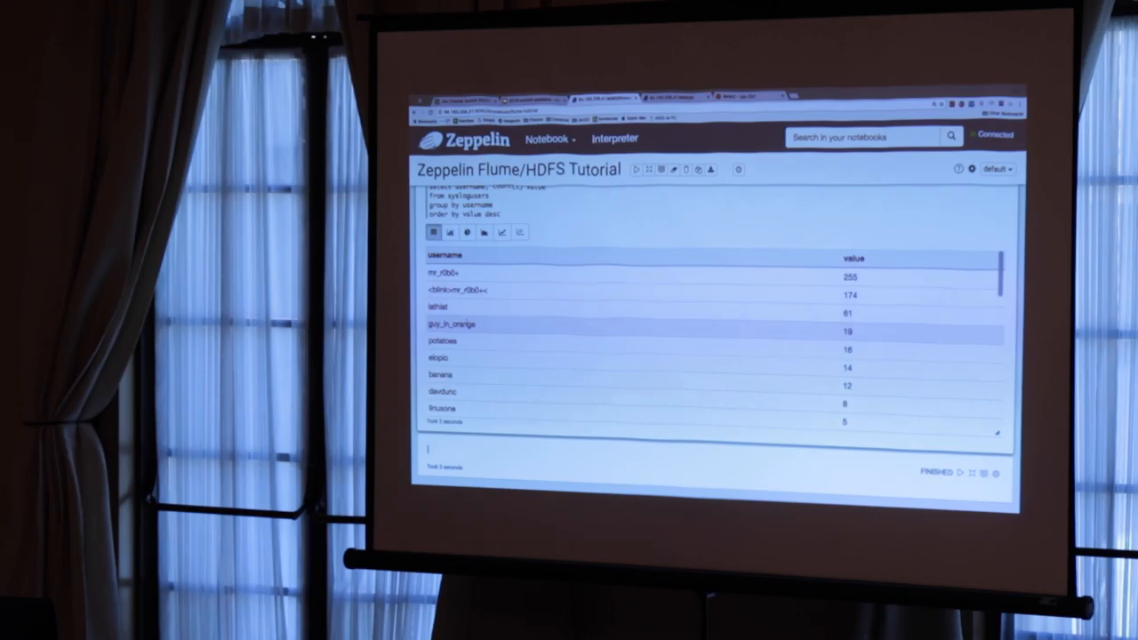
scroll("down", 3)
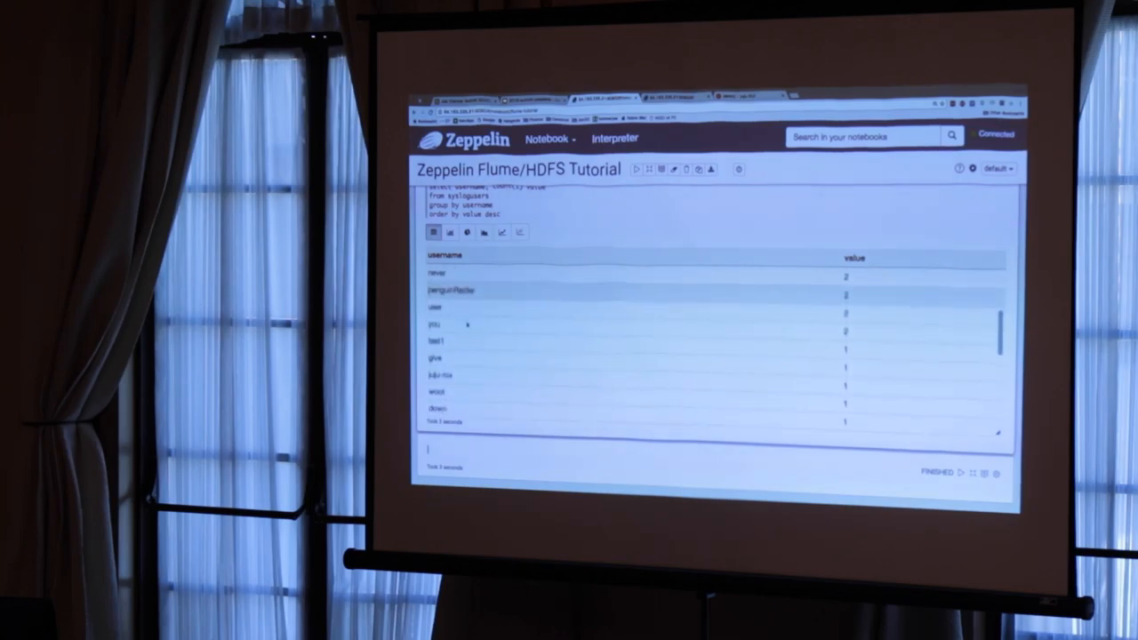
scroll("down", 3)
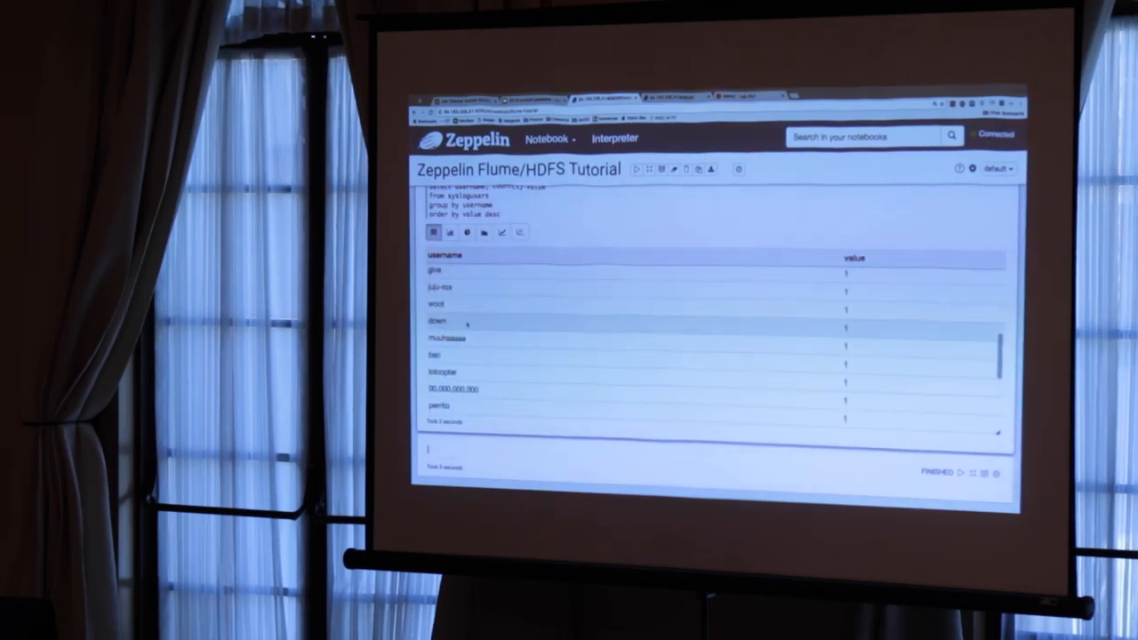